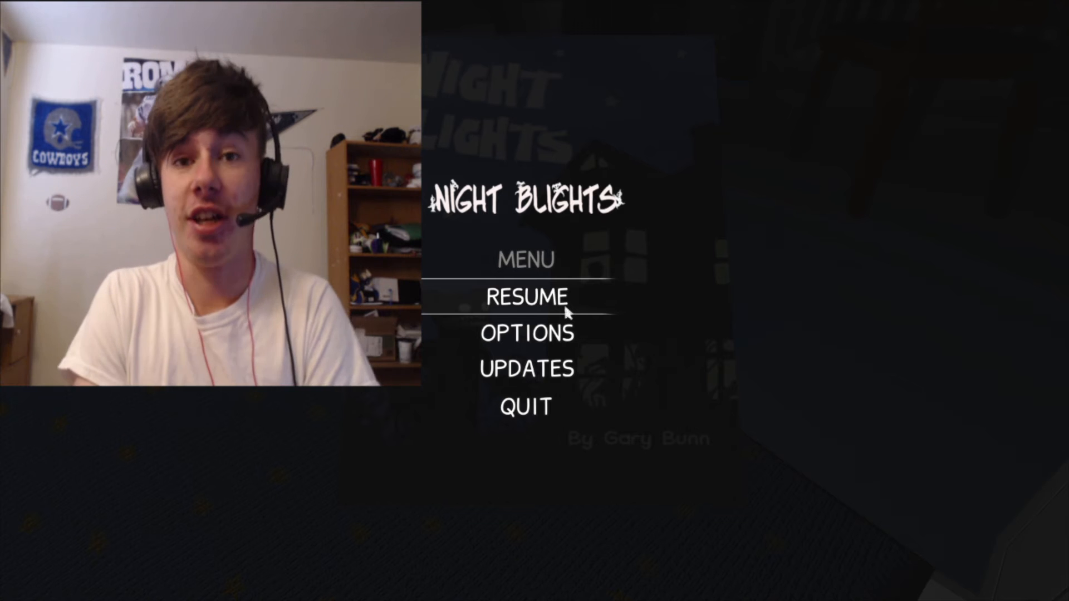
Resume from the pause menu to reach the 'Press E to play Survival mode' prompt
left_click(526, 297)
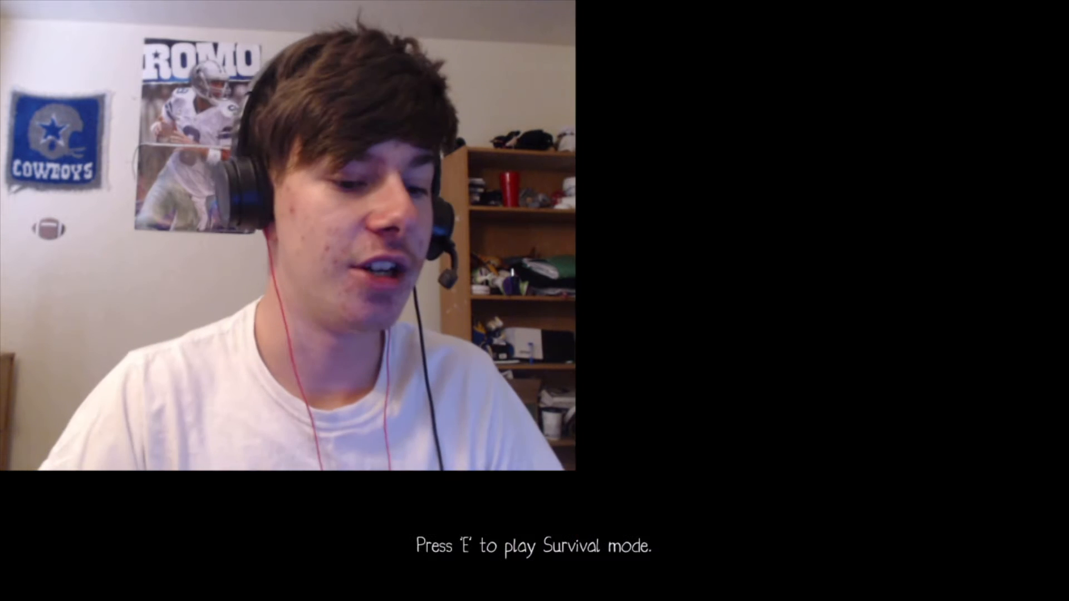
Start Survival mode with E and begin exploring the dim house's wardrobes and rules note
key("e")
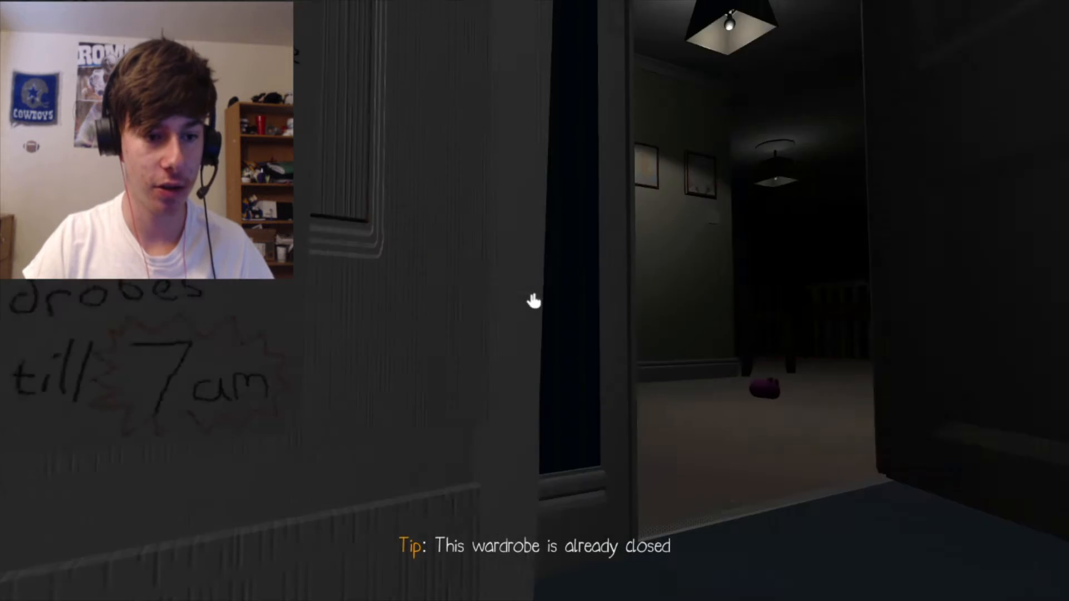
mouse_move(535, 301)
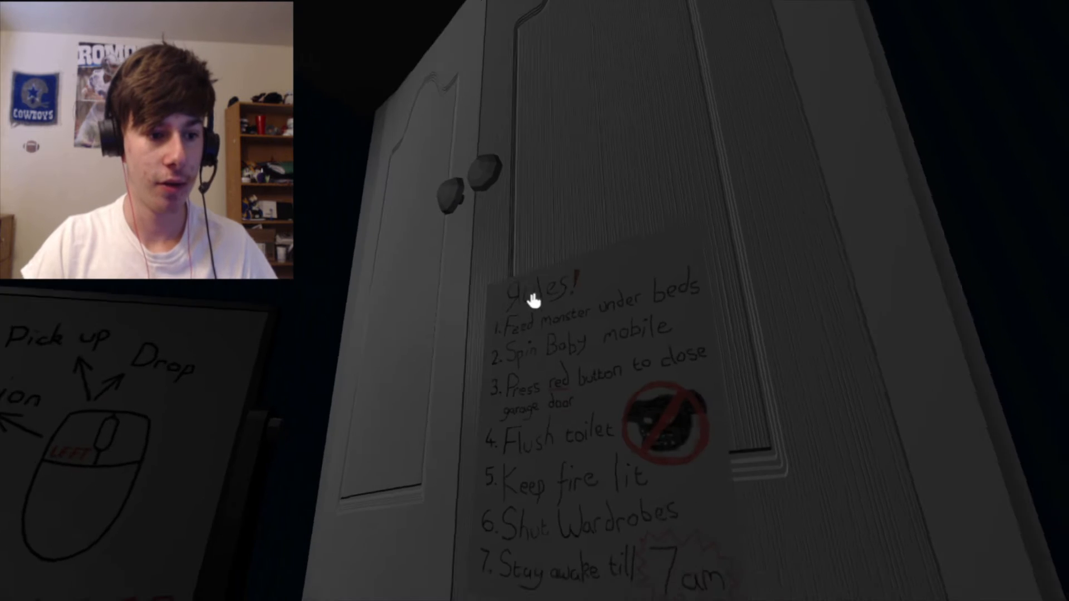
mouse_move(534, 300)
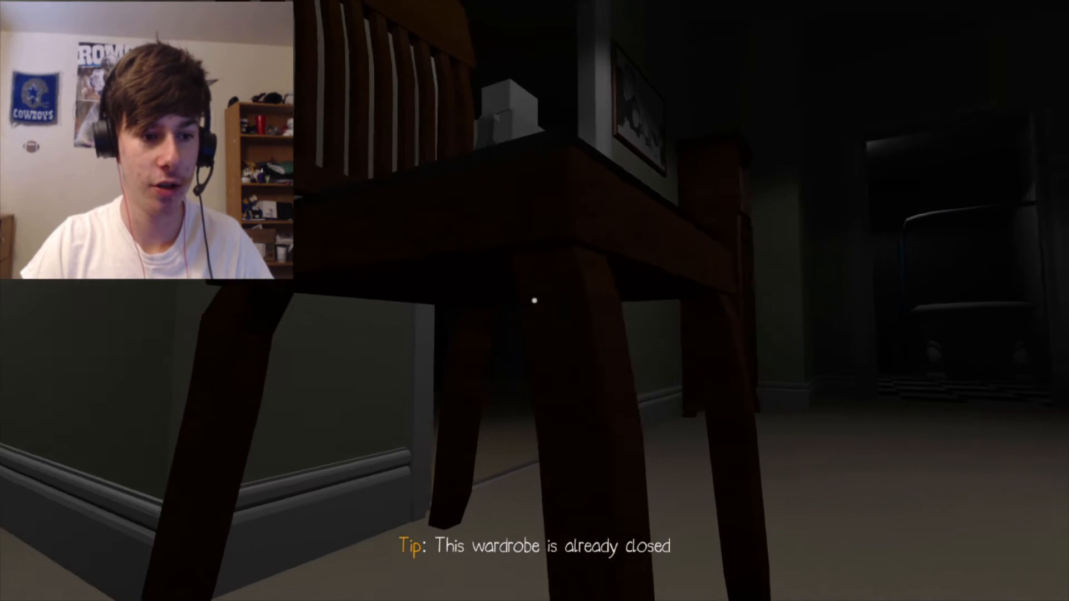
mouse_move(535, 301)
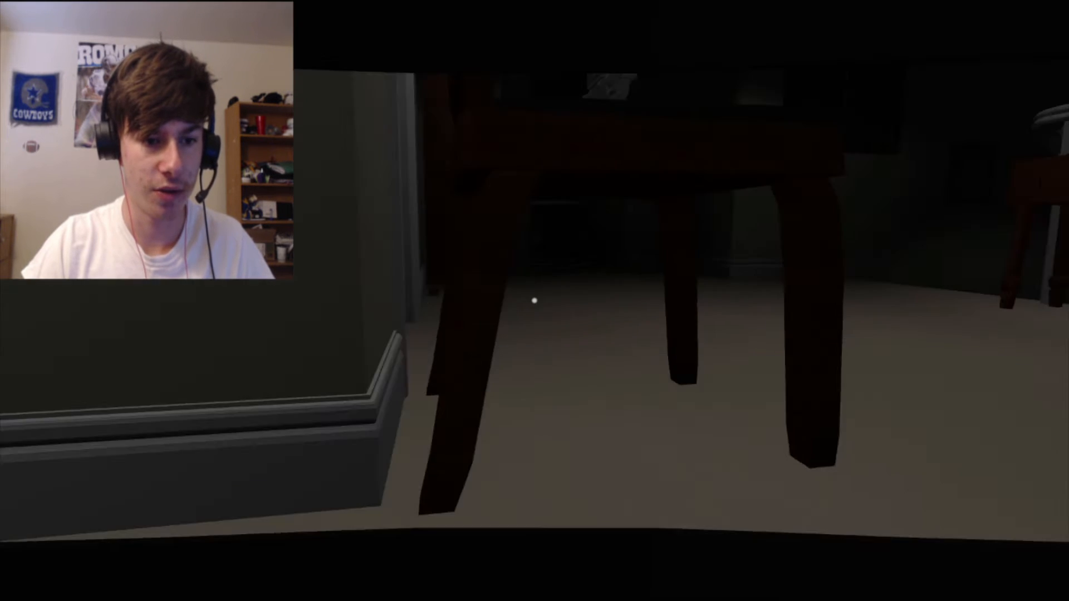
mouse_move(534, 301)
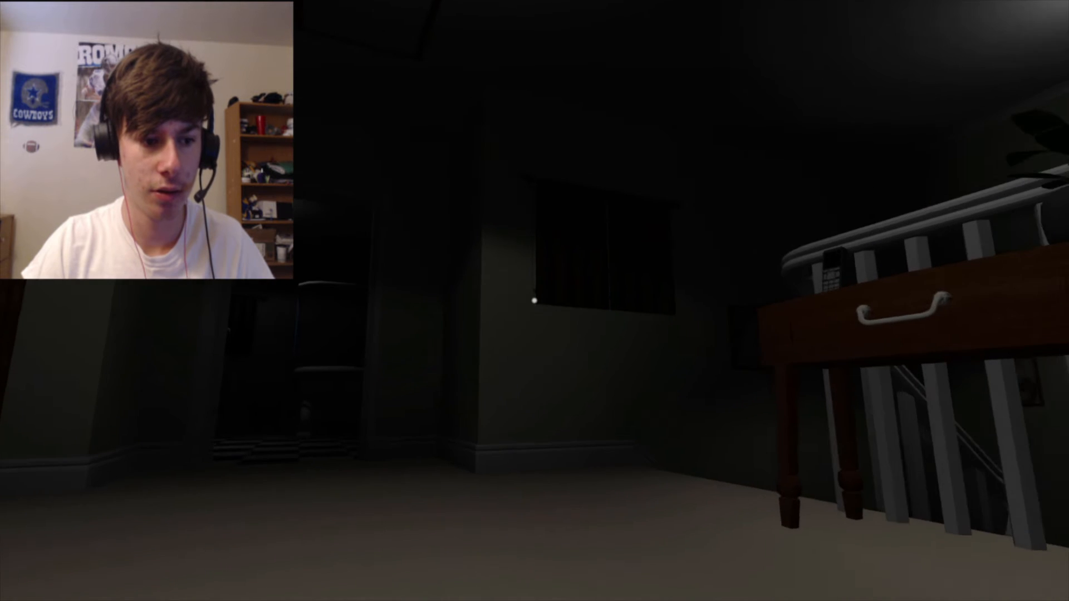